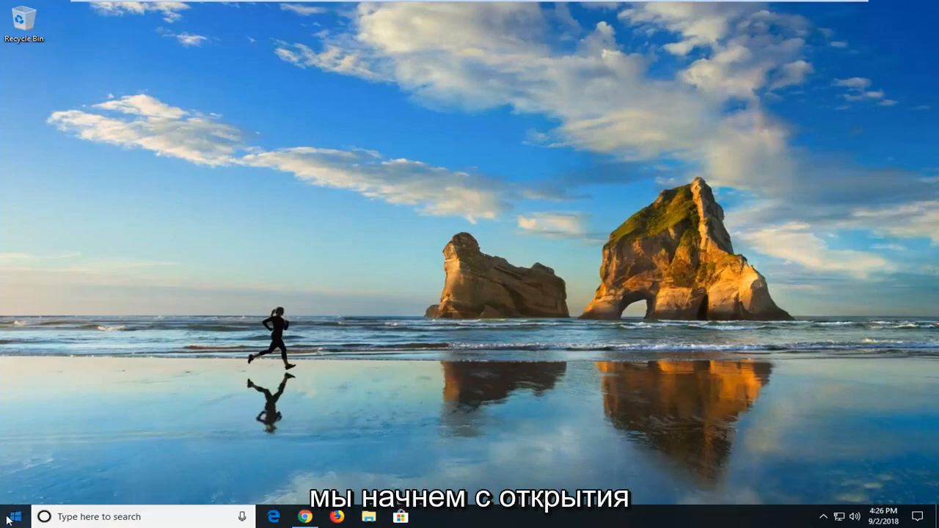
Step: Search the Start menu for 'con' to surface Control Panel
{"action": "left_click", "coordinate": [8, 517]}
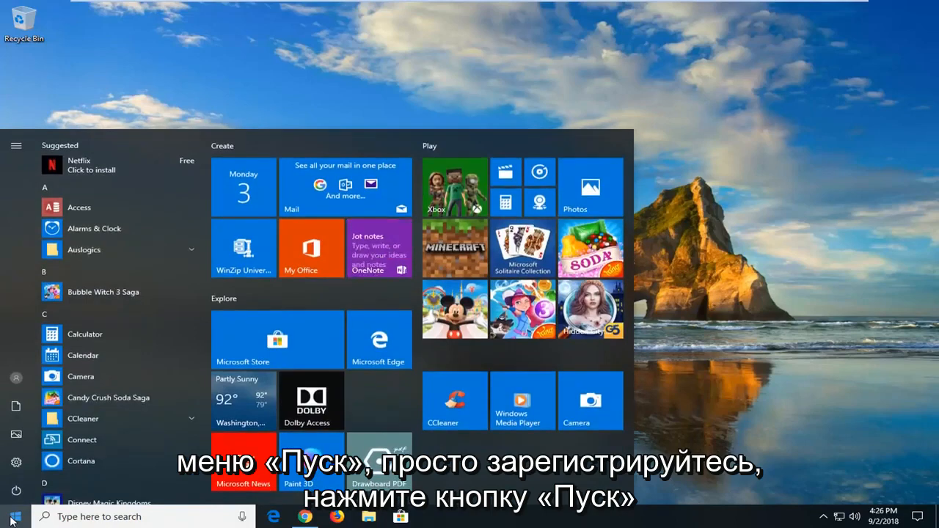
{"action": "type", "text": "control panel"}
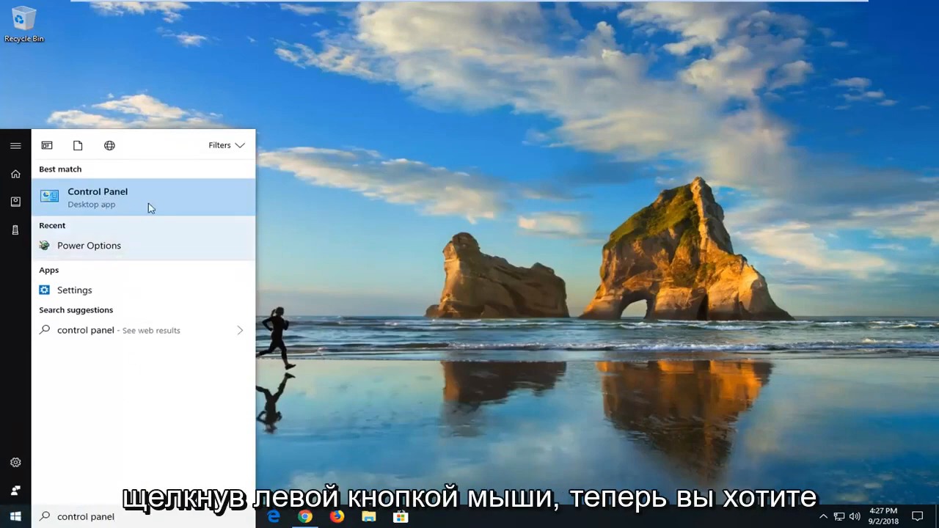
Step: Open Control Panel's Power Options and edit the Balanced (recommended) plan
{"action": "left_click", "coordinate": [97, 197]}
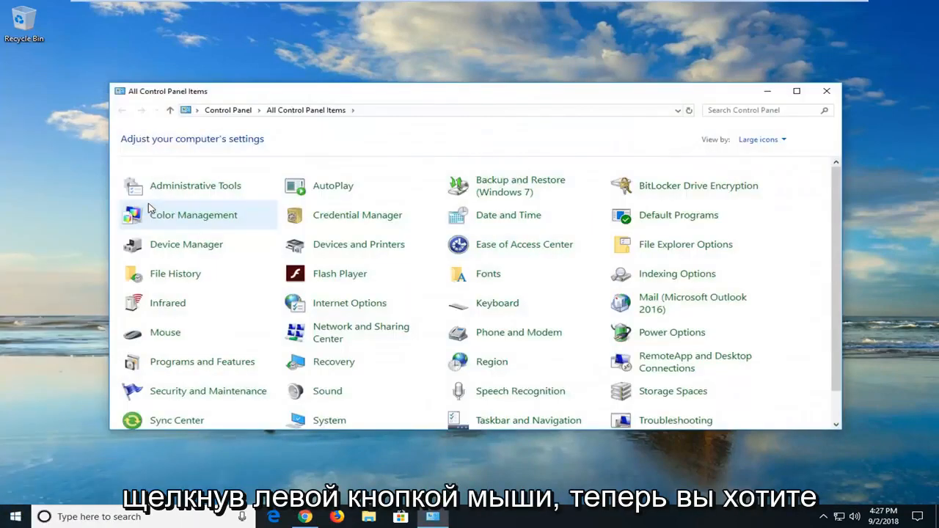
{"action": "mouse_move", "coordinate": [761, 139]}
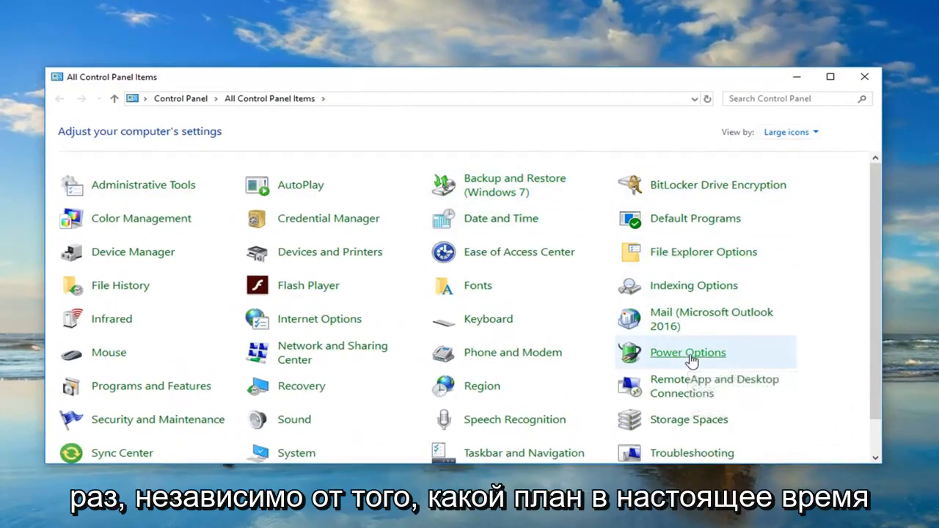
{"action": "left_click", "coordinate": [687, 353]}
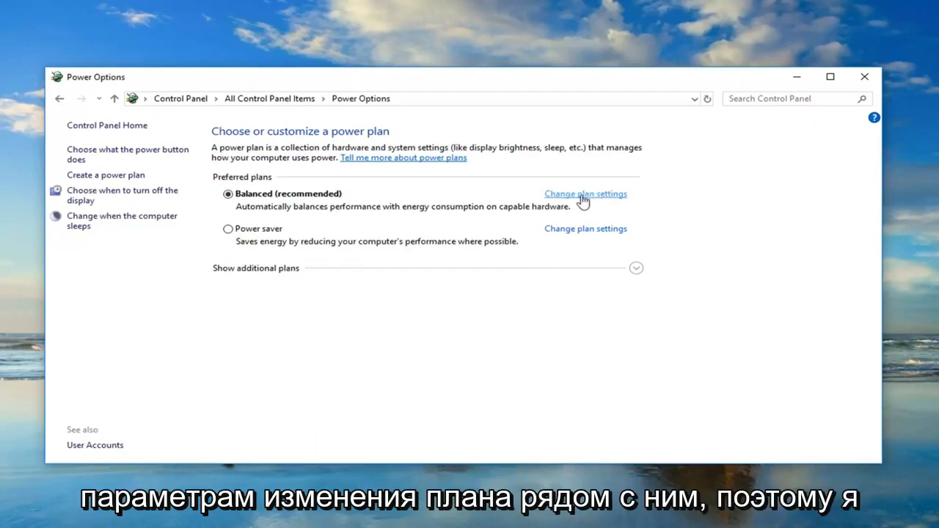
{"action": "left_click", "coordinate": [585, 194]}
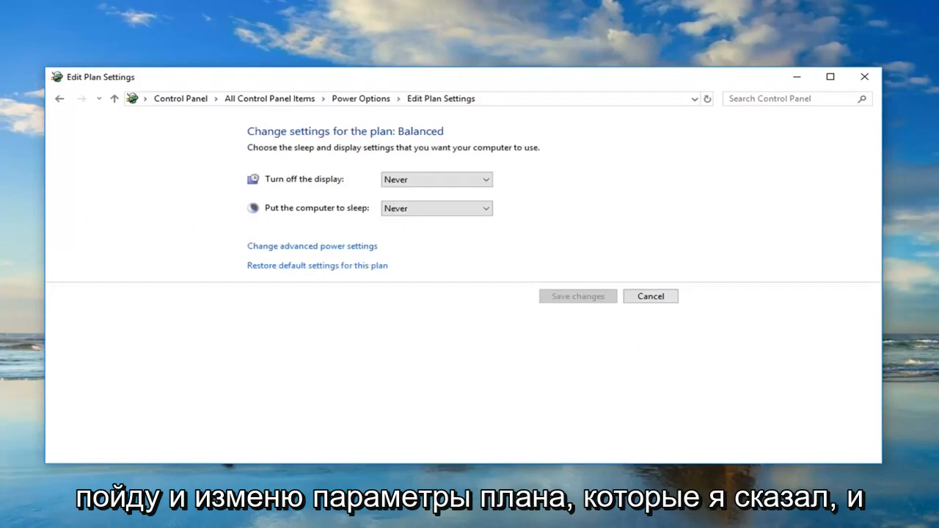
{"action": "mouse_move", "coordinate": [314, 259]}
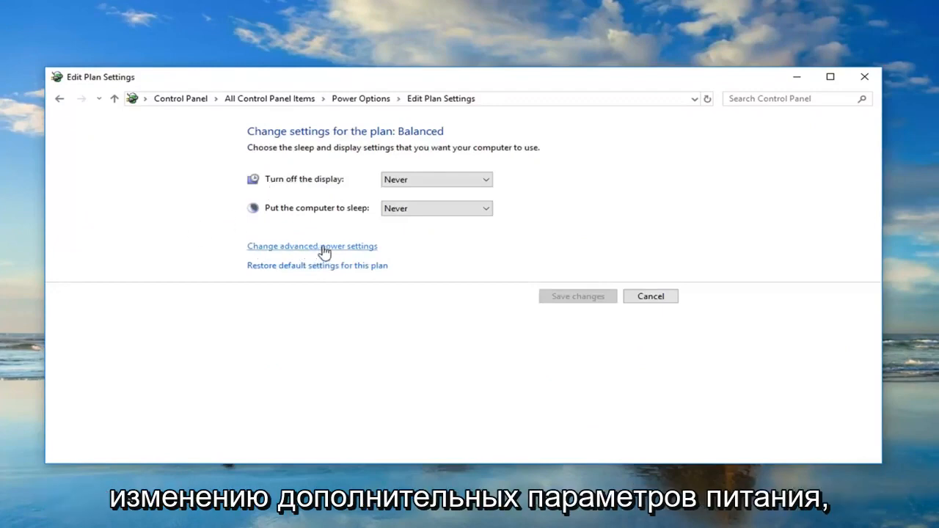
Step: Expand PCI Express > Link State Power Management in the advanced power settings
{"action": "left_click", "coordinate": [311, 245]}
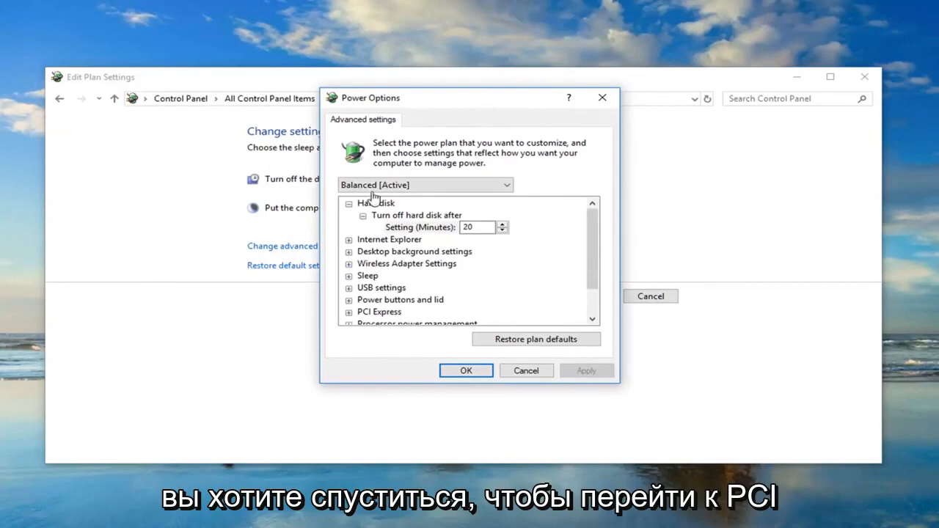
{"action": "mouse_move", "coordinate": [592, 251]}
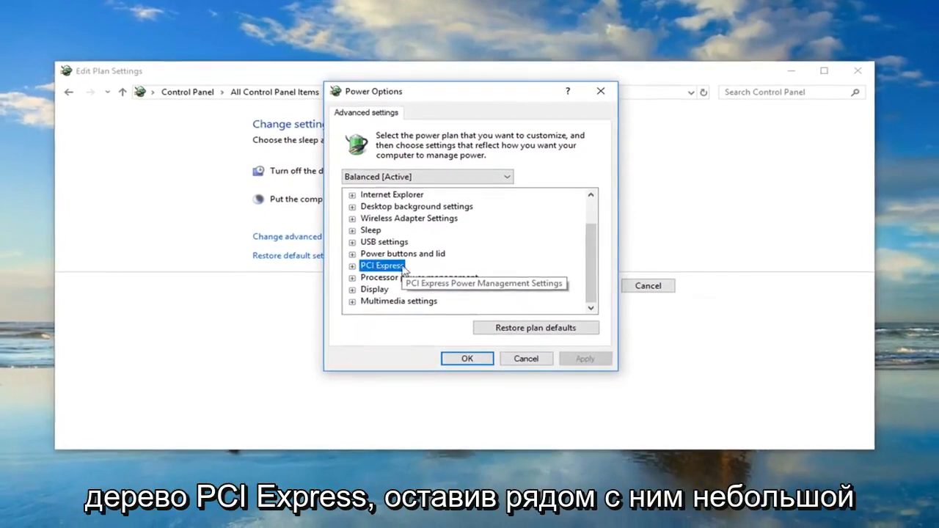
{"action": "left_click", "coordinate": [353, 266]}
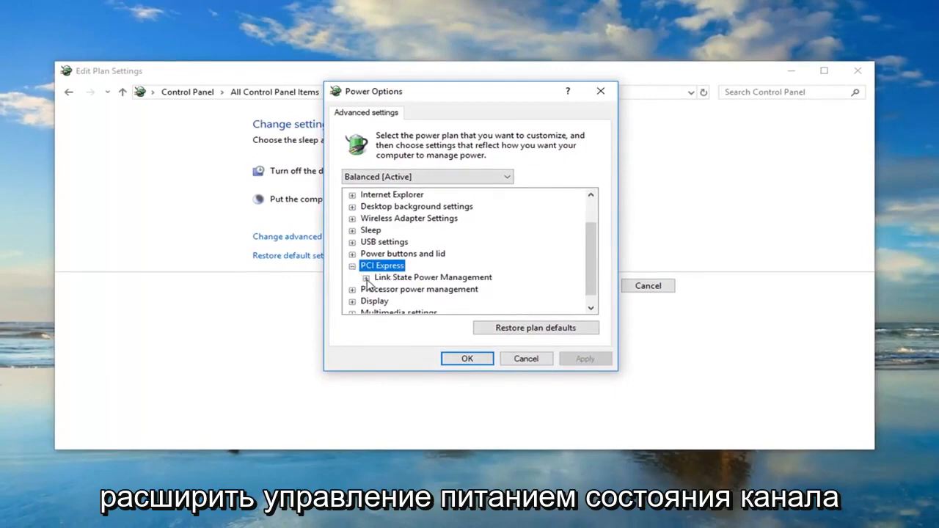
{"action": "left_click", "coordinate": [365, 277]}
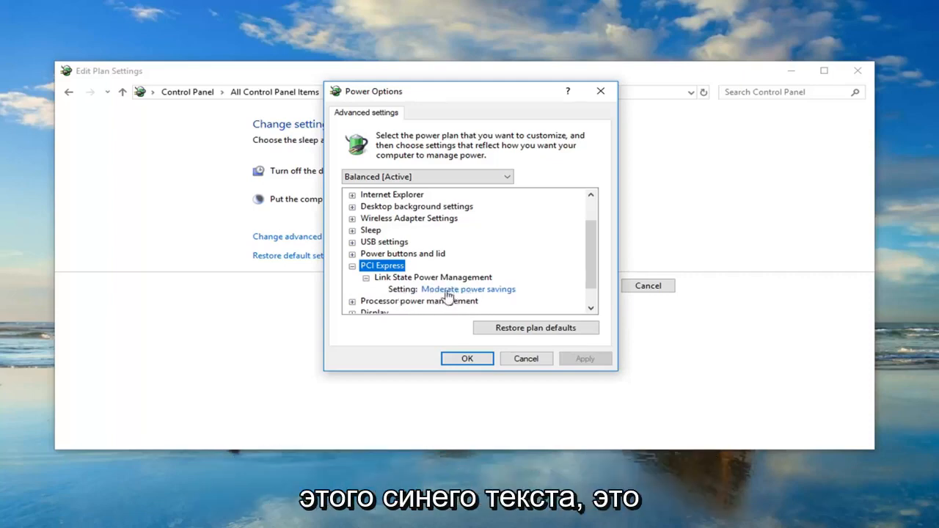
Step: Change Link State Power Management from Moderate power savings to Off and apply
{"action": "left_click", "coordinate": [468, 289]}
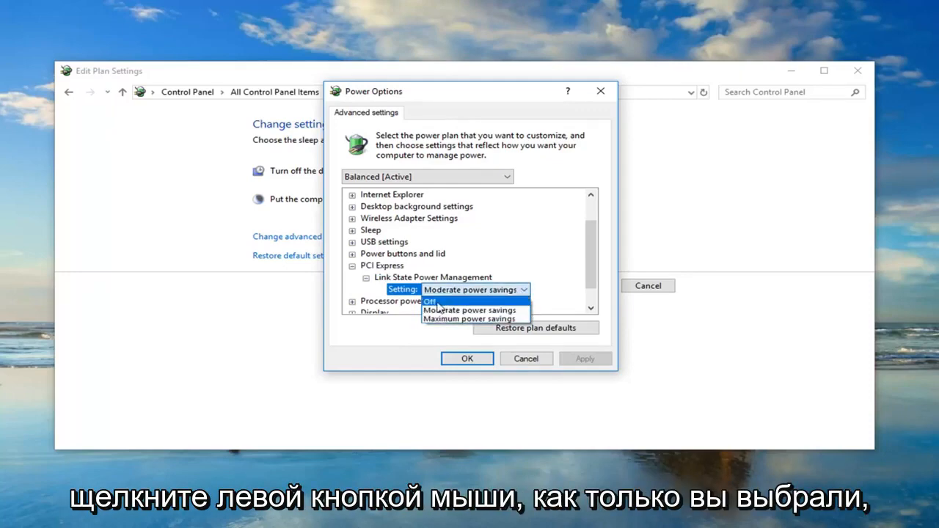
{"action": "left_click", "coordinate": [429, 301]}
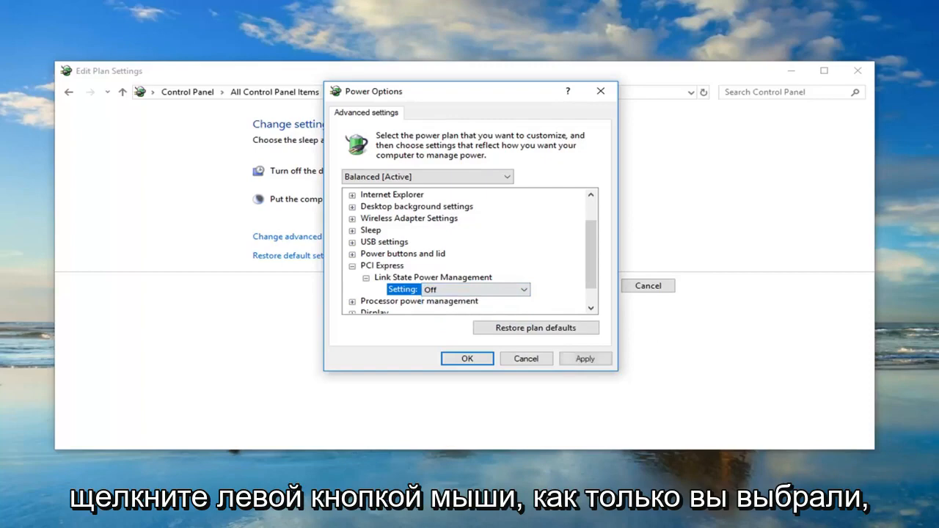
{"action": "mouse_move", "coordinate": [560, 365]}
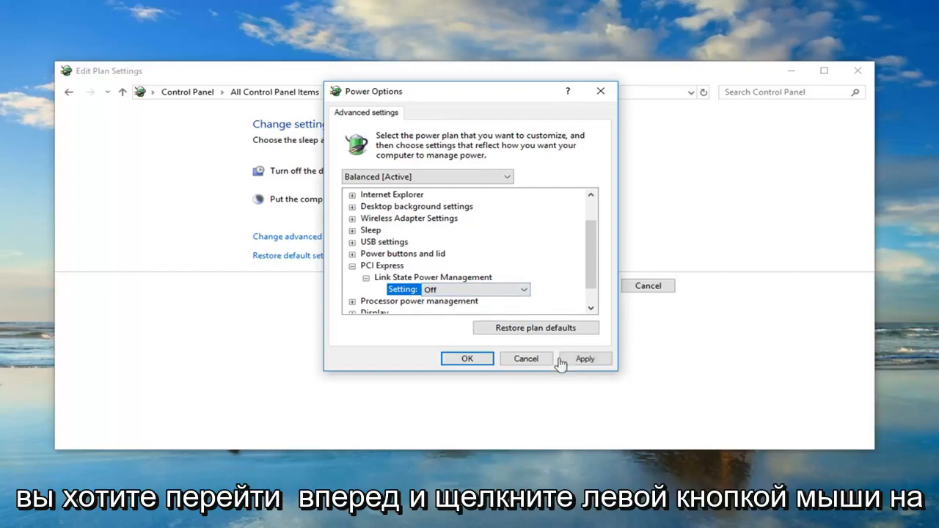
{"action": "left_click", "coordinate": [467, 358]}
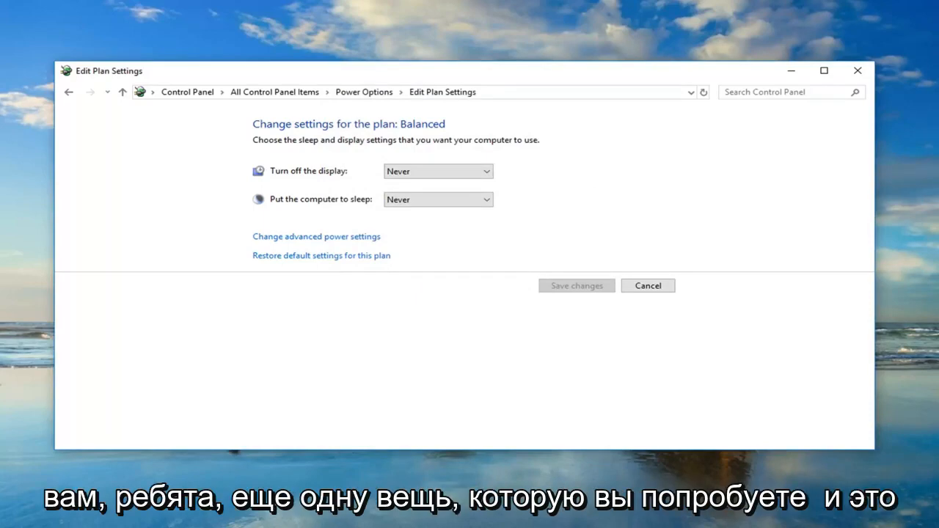
{"action": "mouse_move", "coordinate": [856, 67]}
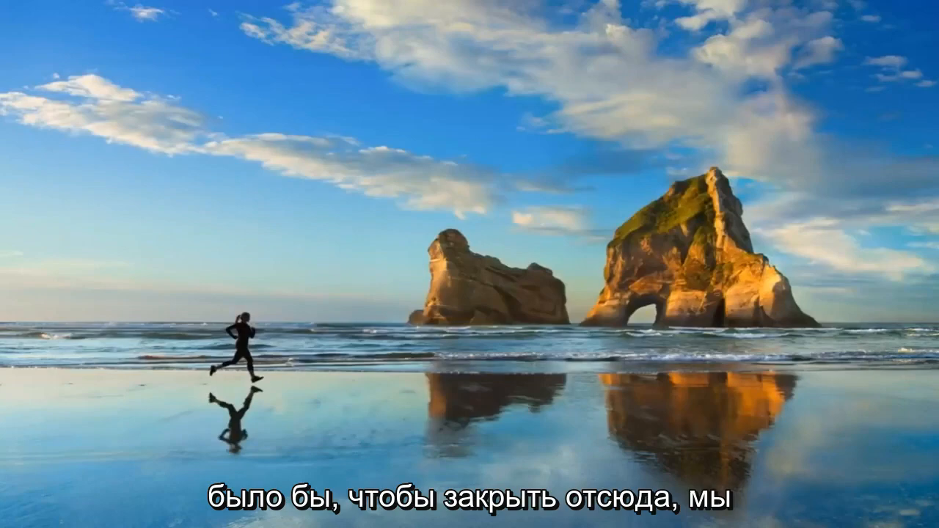
Step: Search 'cmd' and run Command Prompt as administrator, approving the UAC prompt
{"action": "left_click", "coordinate": [11, 512]}
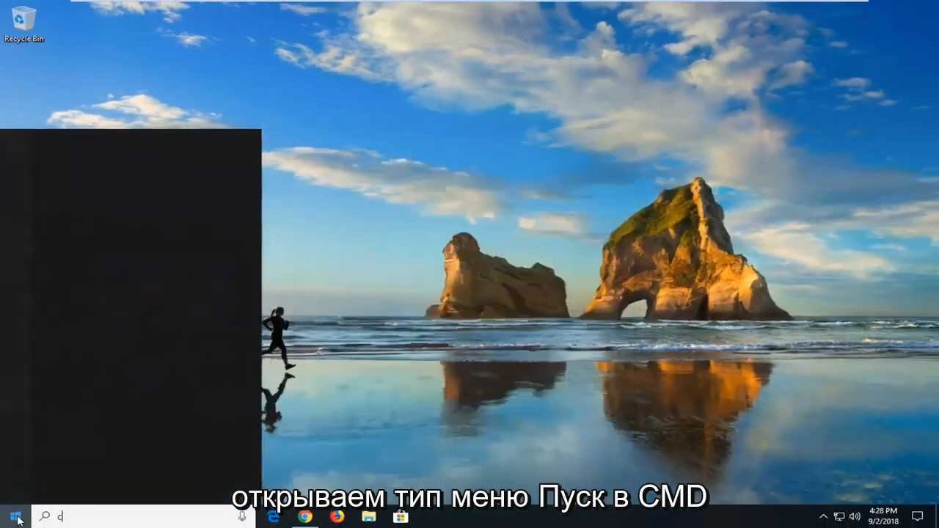
{"action": "type", "text": "cmd"}
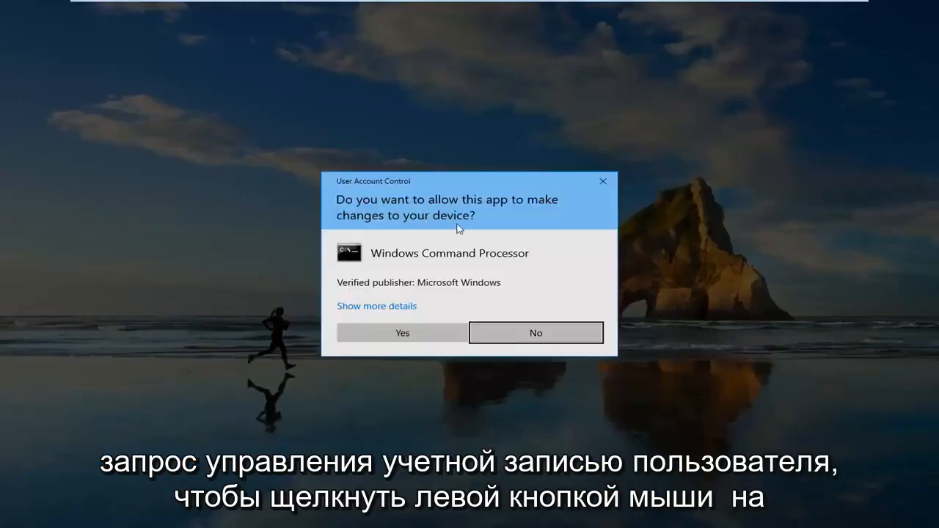
{"action": "left_click", "coordinate": [401, 332]}
{"action": "type", "text": "pow"}
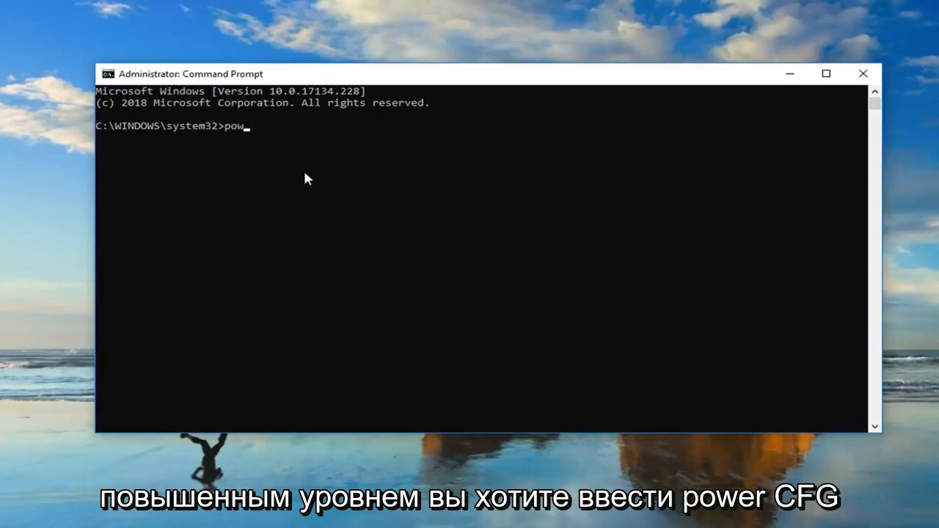
Step: Finish typing 'powercfg -h off' at the elevated prompt
{"action": "type", "text": "erc"}
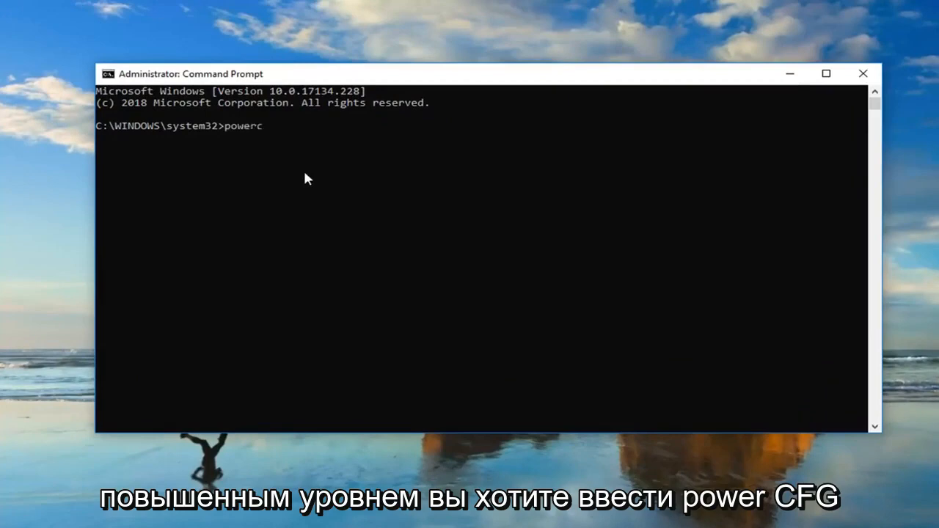
{"action": "type", "text": "fg -"}
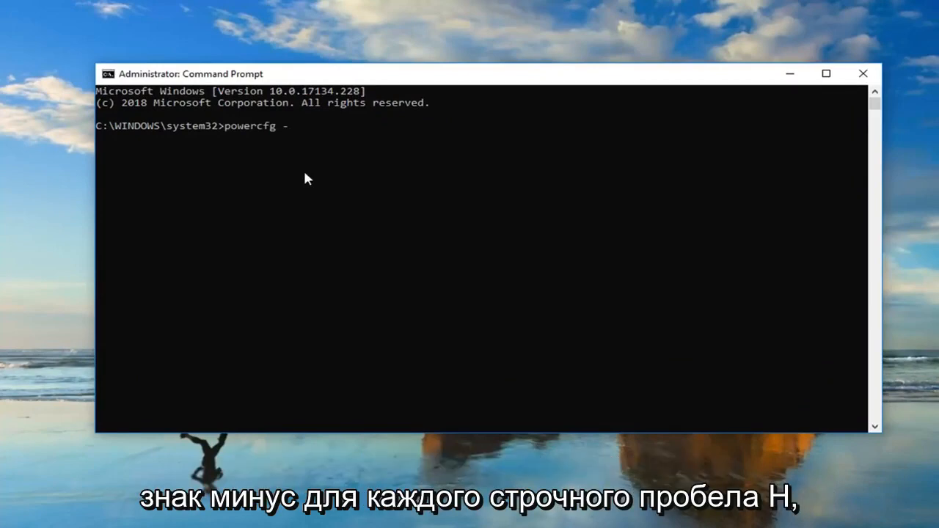
{"action": "type", "text": "h"}
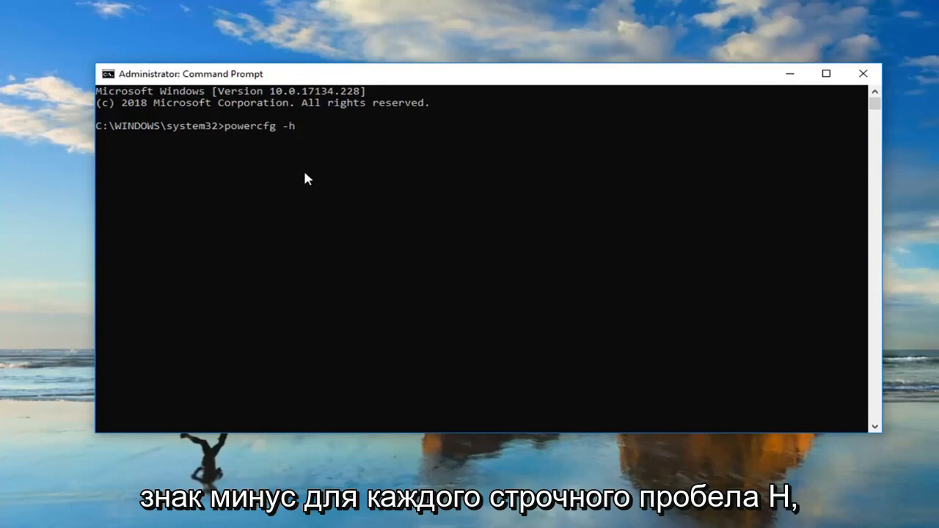
{"action": "type", "text": "off"}
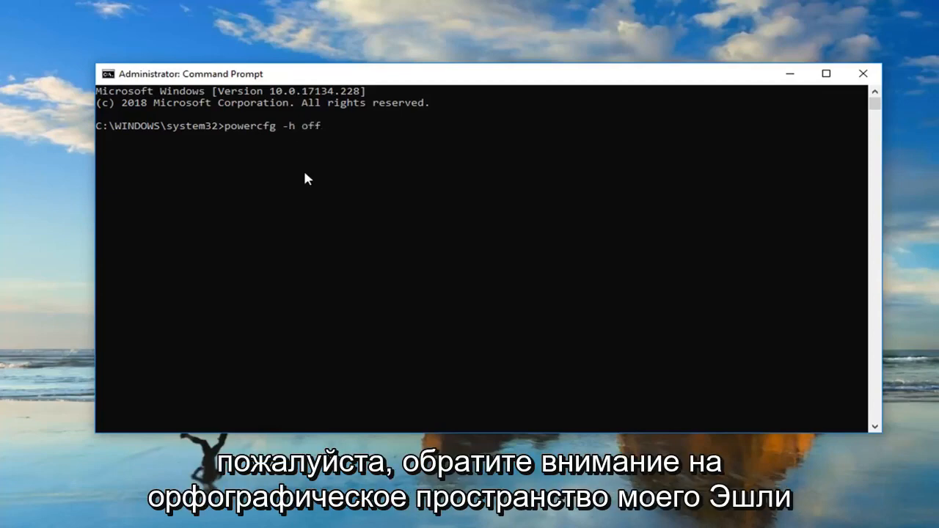
{"action": "mouse_move", "coordinate": [279, 135]}
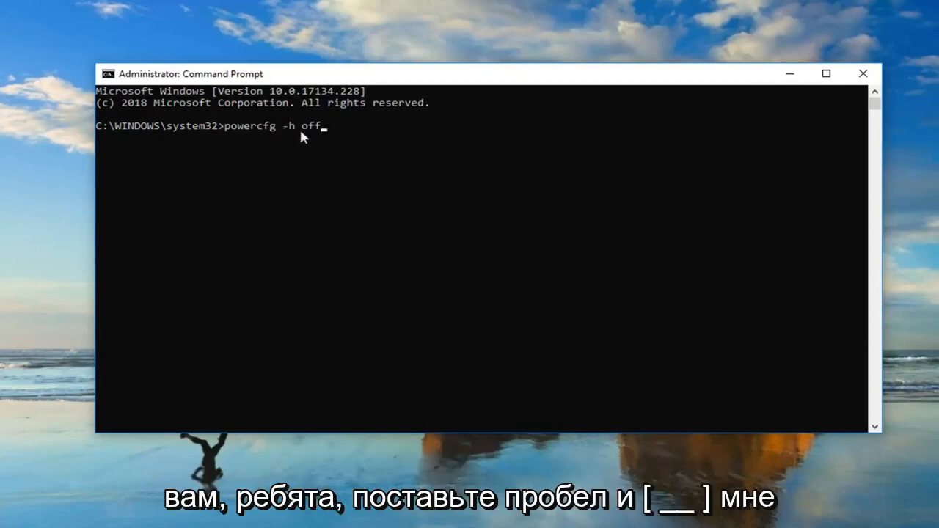
{"action": "mouse_move", "coordinate": [252, 143]}
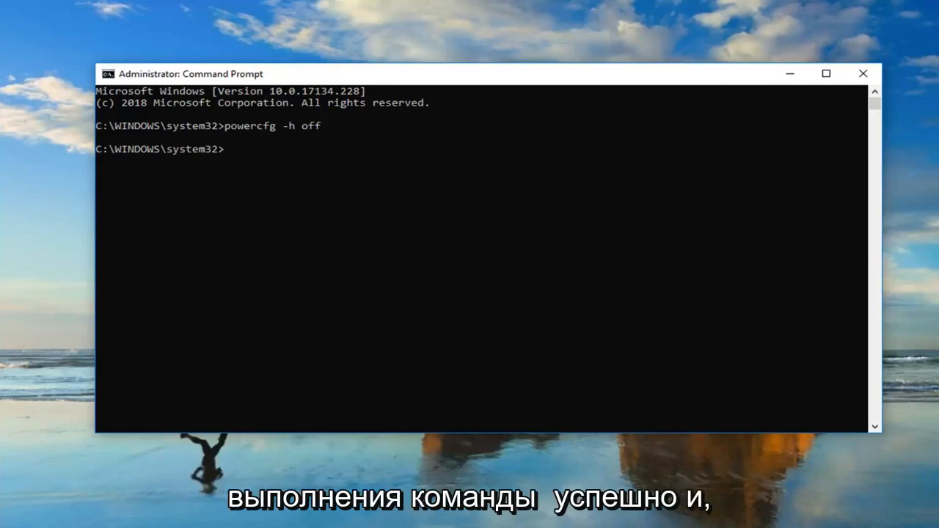
{"action": "mouse_move", "coordinate": [871, 66]}
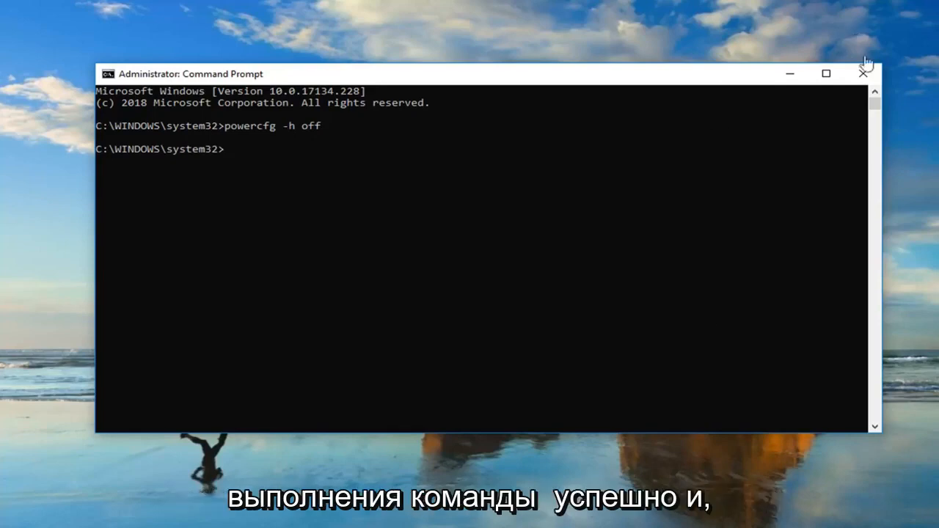
Step: Close the Command Prompt window after the powercfg command runs
{"action": "left_click", "coordinate": [860, 74]}
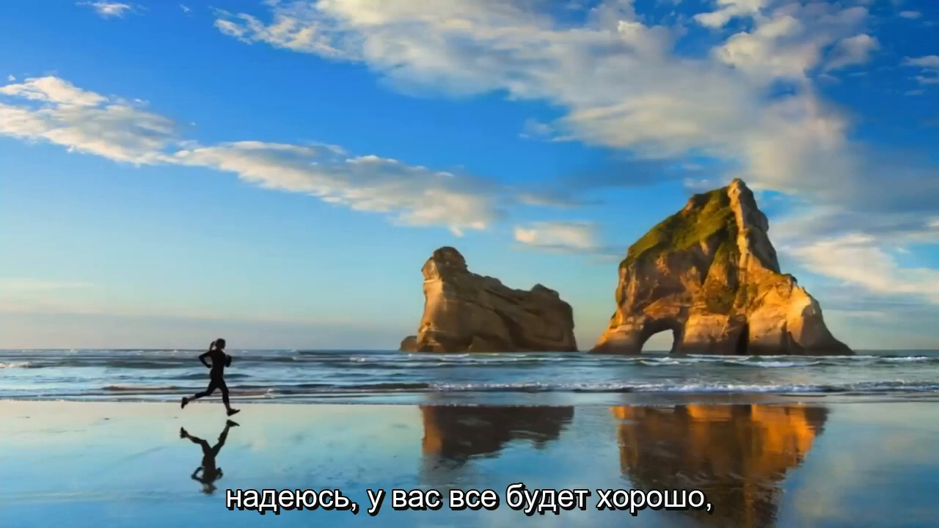